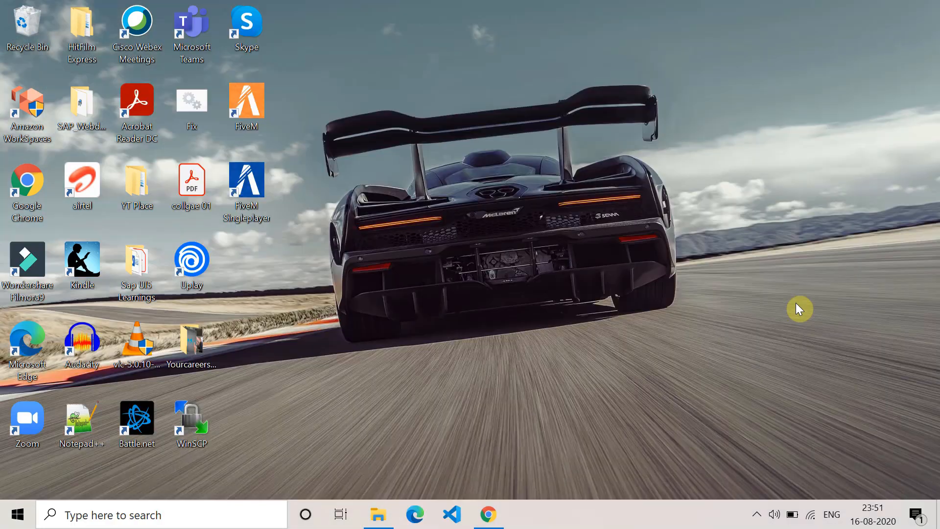
pyautogui.moveTo(594, 405)
pyautogui.write('internet Options')
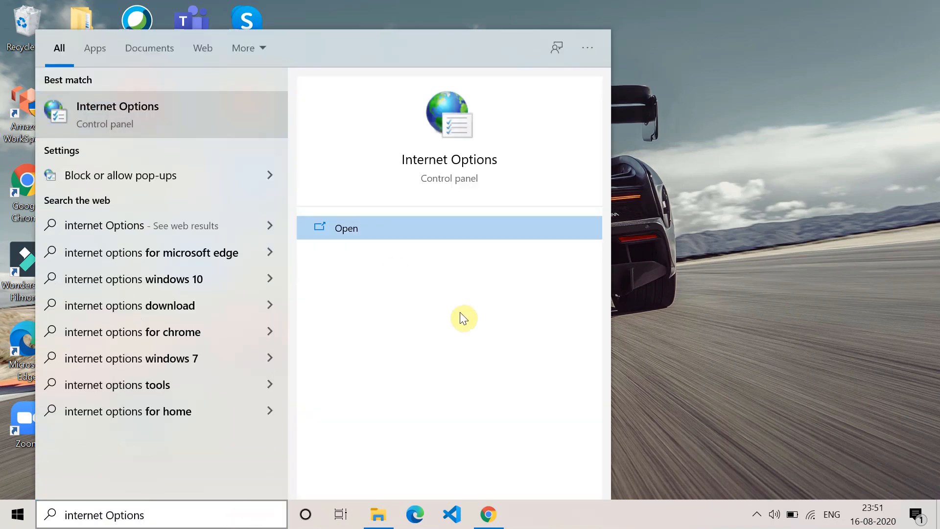
pyautogui.moveTo(339, 218)
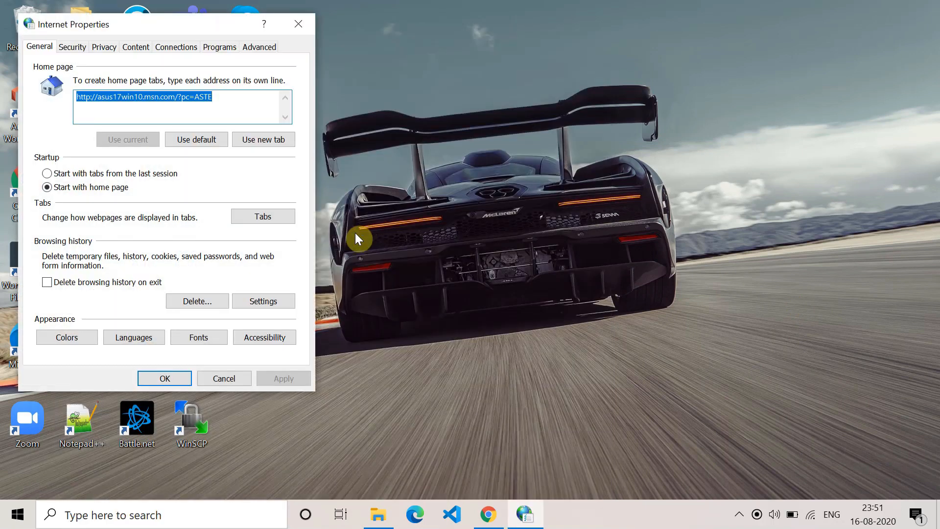
pyautogui.moveTo(187, 65)
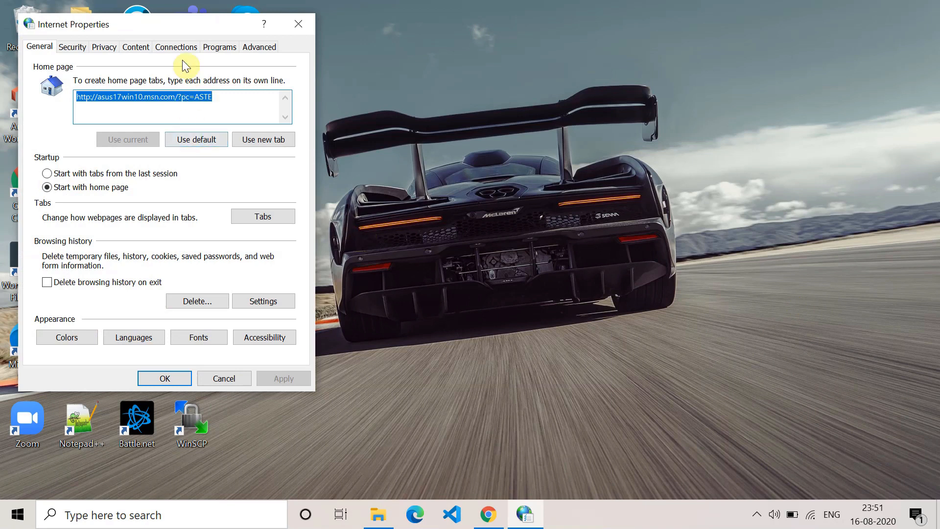
# - On the Connections tab, open LAN settings with the proxy server left off
pyautogui.click(176, 47)
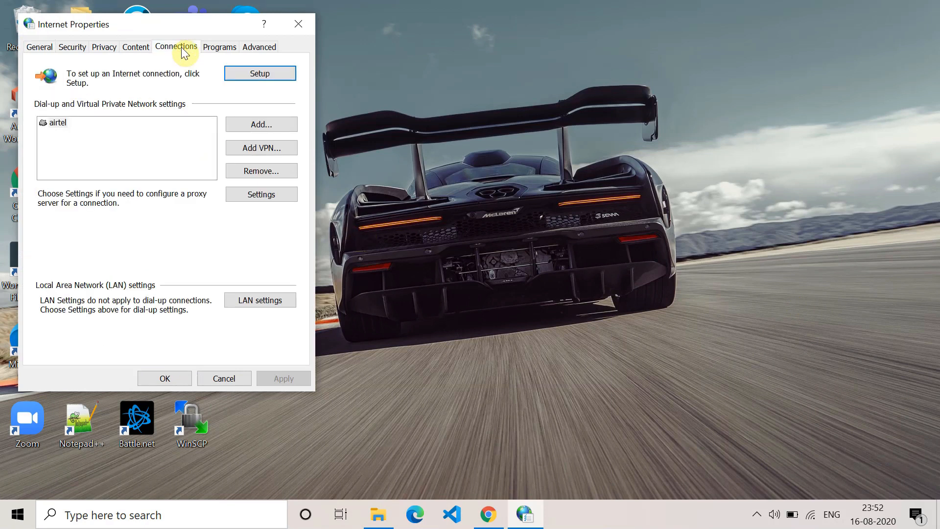
pyautogui.moveTo(170, 294)
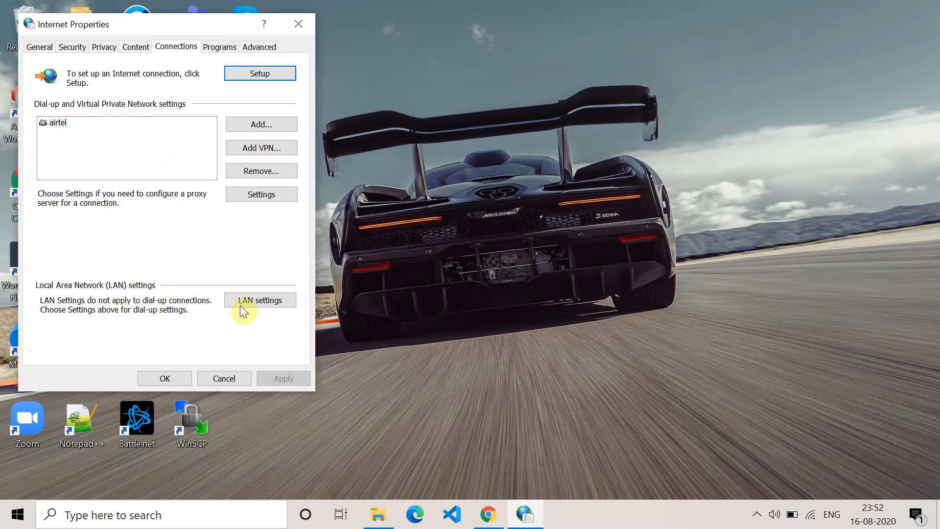
pyautogui.click(260, 299)
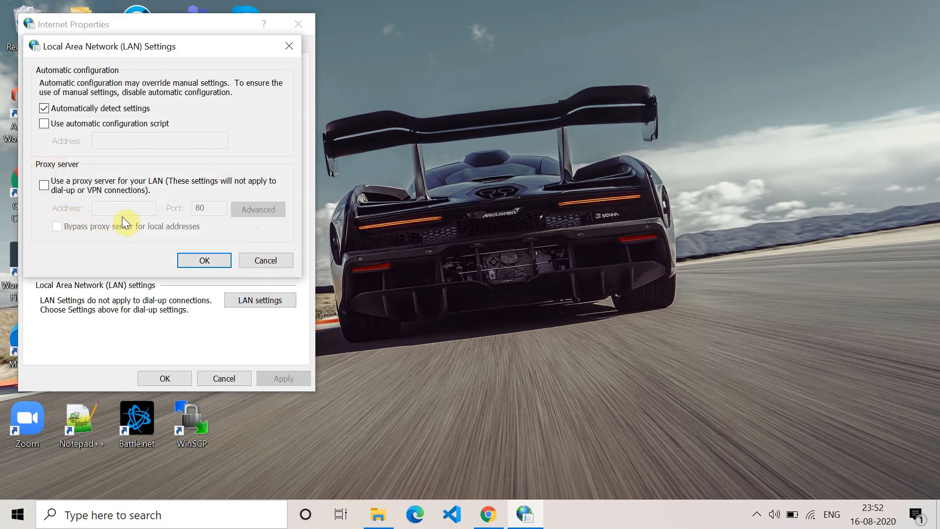
pyautogui.moveTo(225, 215)
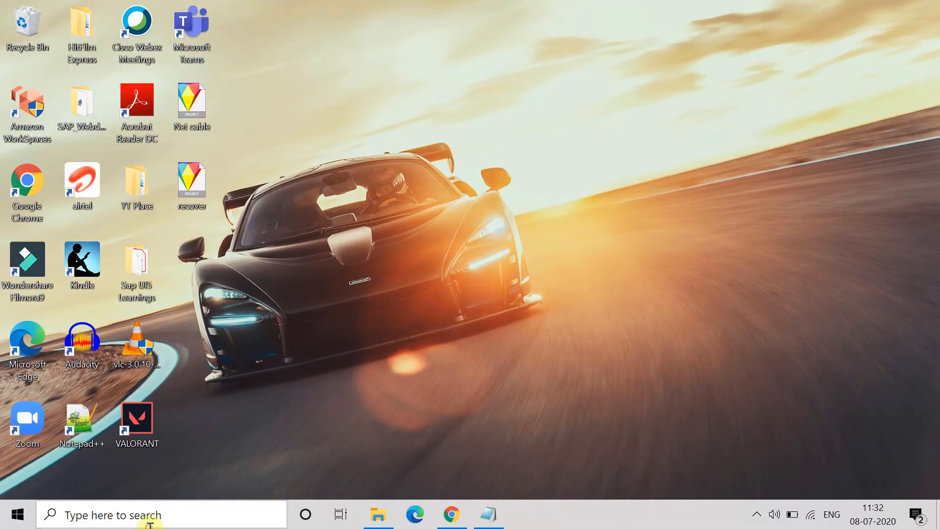
# - Search for Control Panel and go through Network and Internet to Network and Sharing Center
pyautogui.write('control Panel')
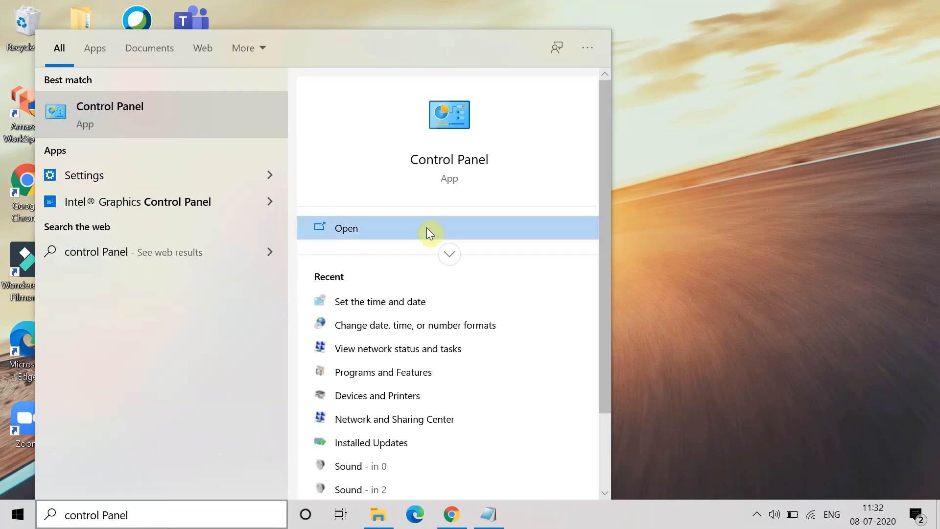
pyautogui.click(346, 228)
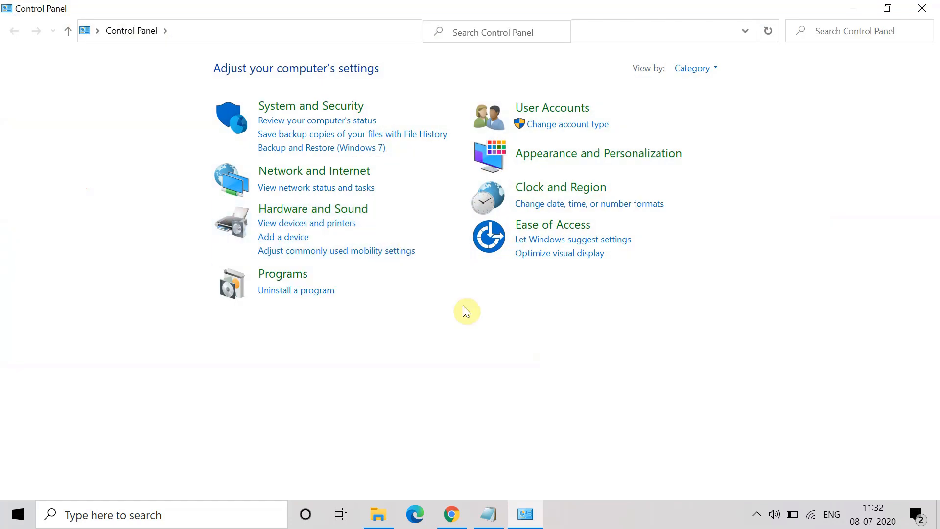
pyautogui.moveTo(342, 180)
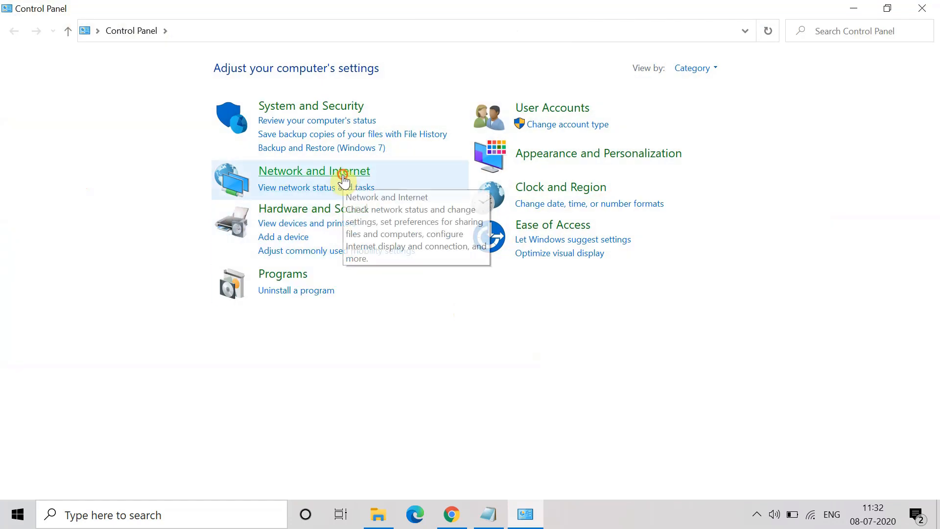
pyautogui.click(313, 171)
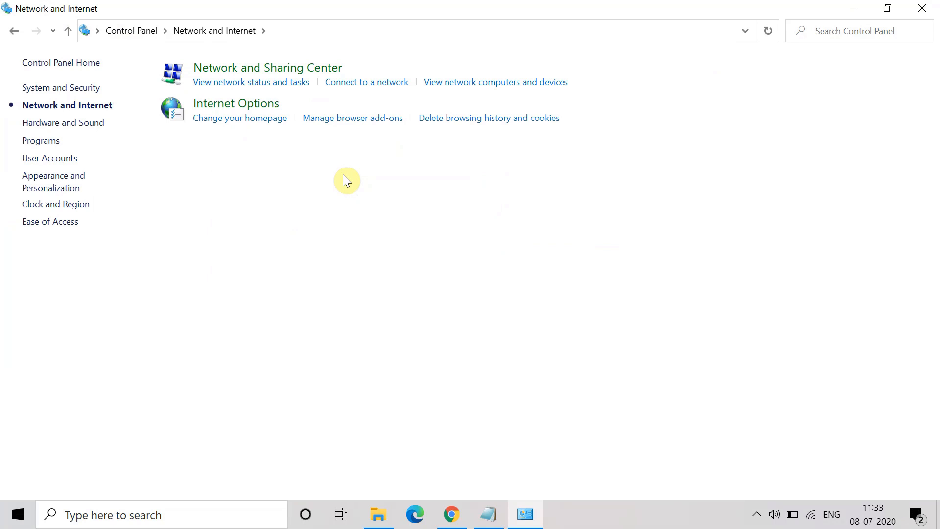
pyautogui.moveTo(276, 79)
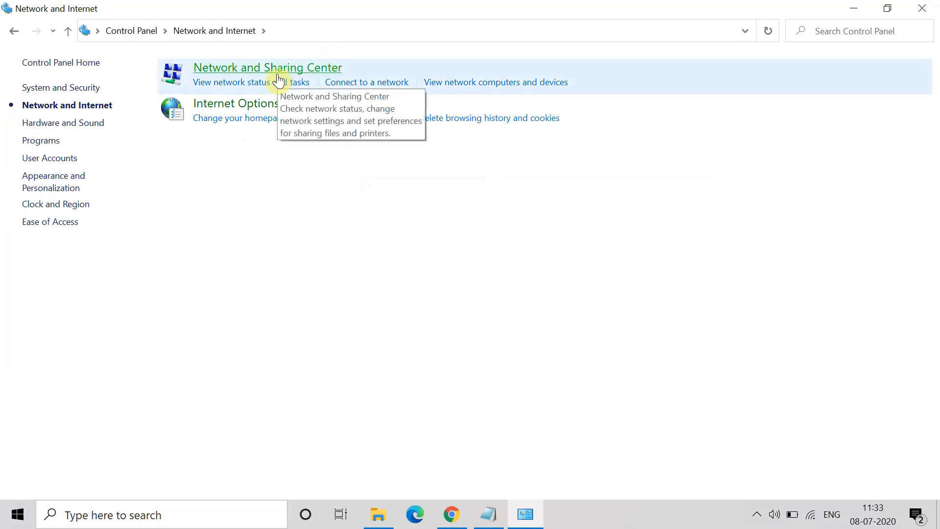
pyautogui.click(266, 67)
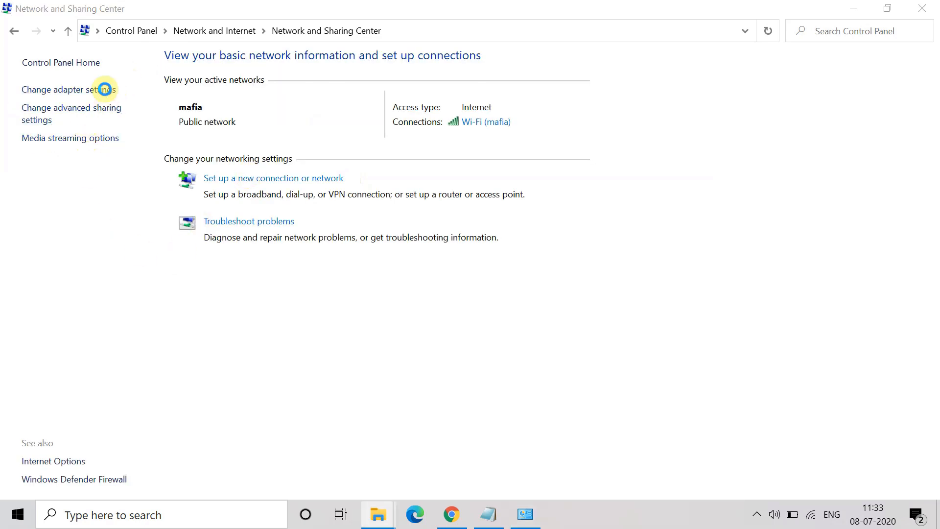
# - Open the Wi-Fi adapter's Internet Protocol Version 4 properties
pyautogui.click(63, 89)
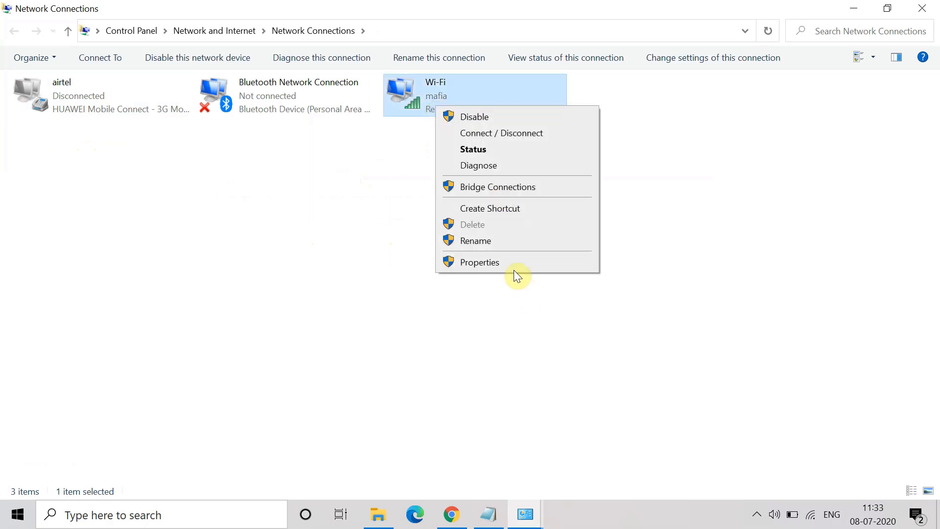
pyautogui.click(478, 261)
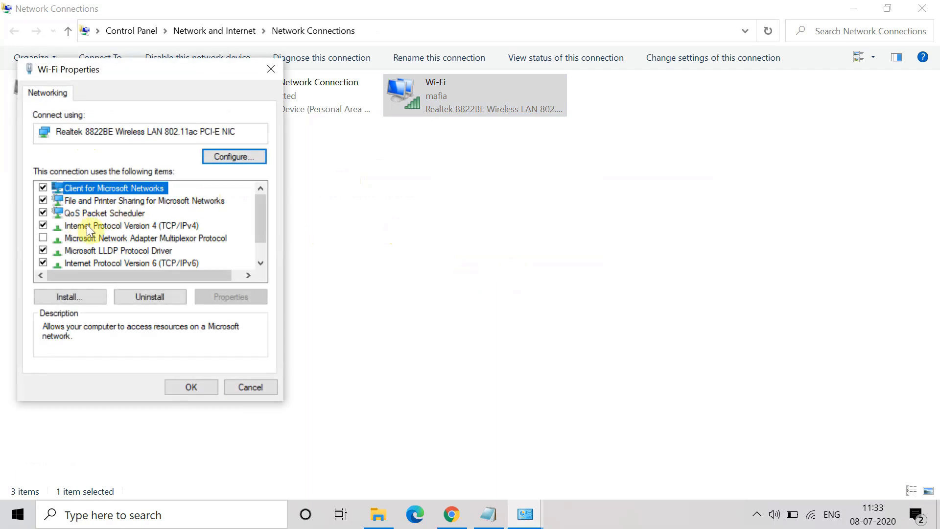
pyautogui.doubleClick(129, 224)
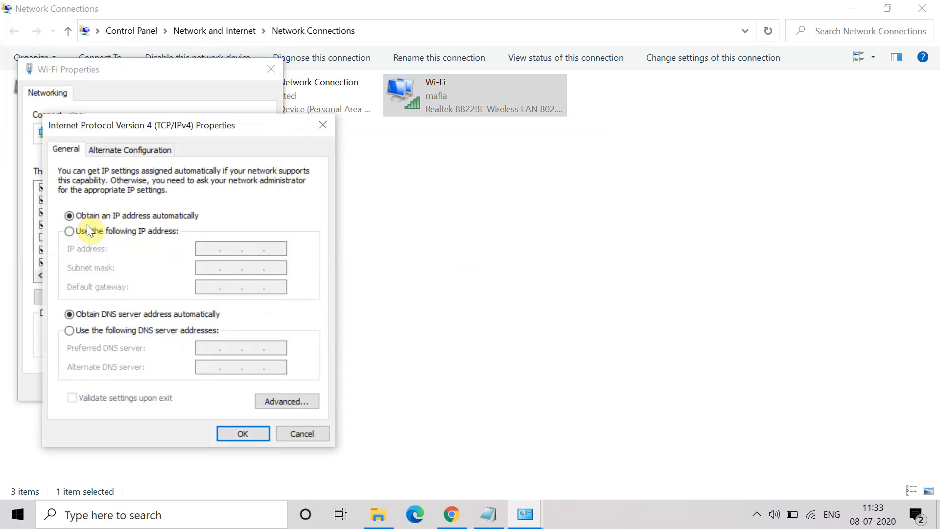
# - Enter manual DNS servers 1.1.1.1 preferred and 1.0.0.1 alternate, then confirm
pyautogui.click(69, 329)
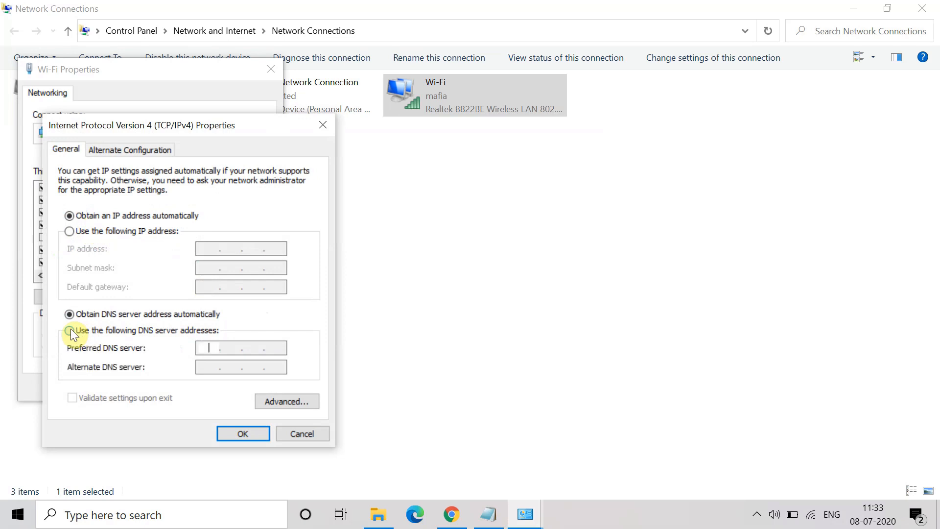
pyautogui.click(69, 329)
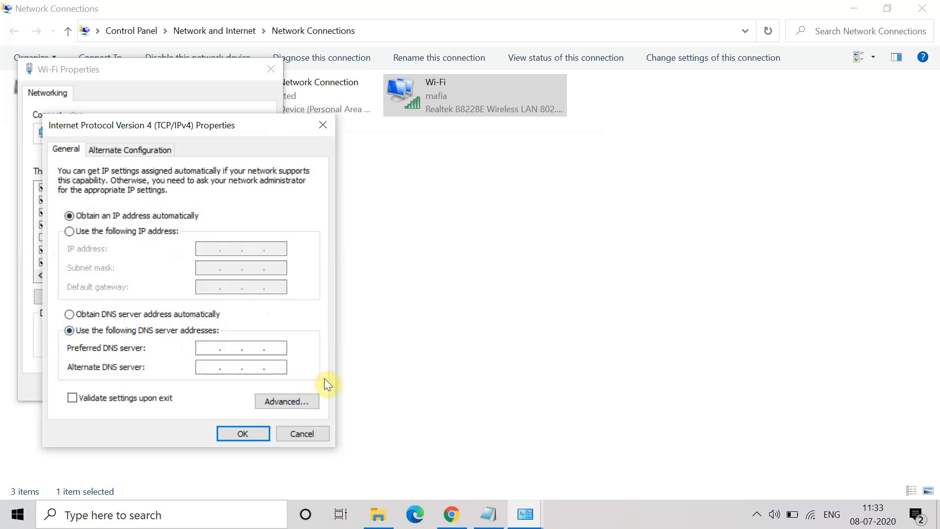
pyautogui.write('11')
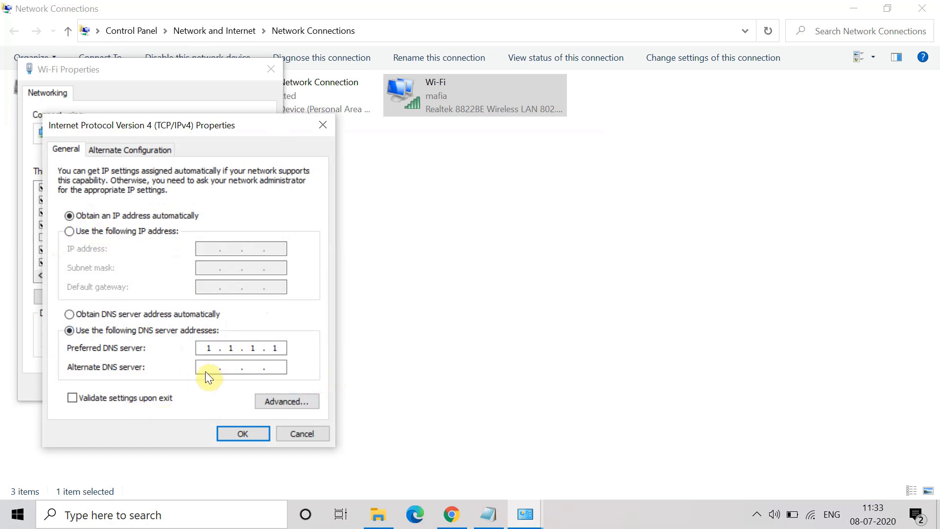
pyautogui.write('1 . . .')
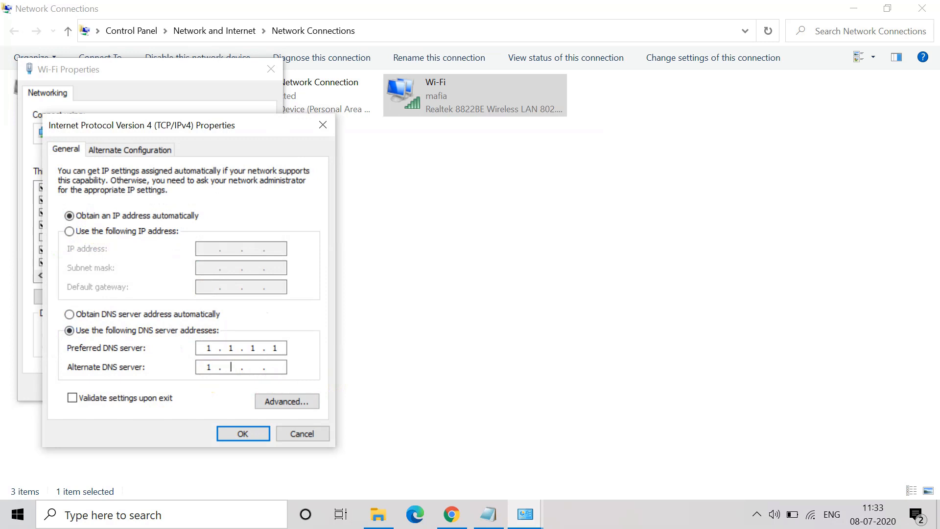
pyautogui.write('0')
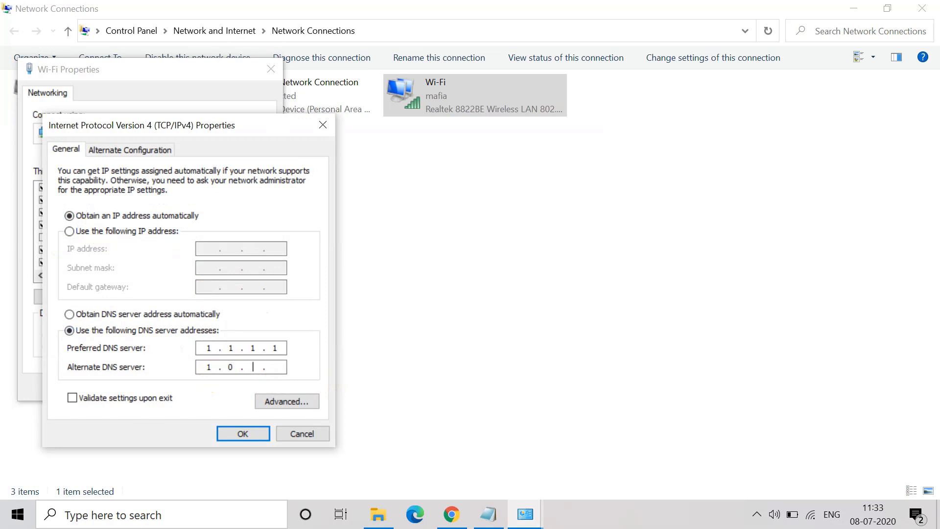
pyautogui.write('0.1')
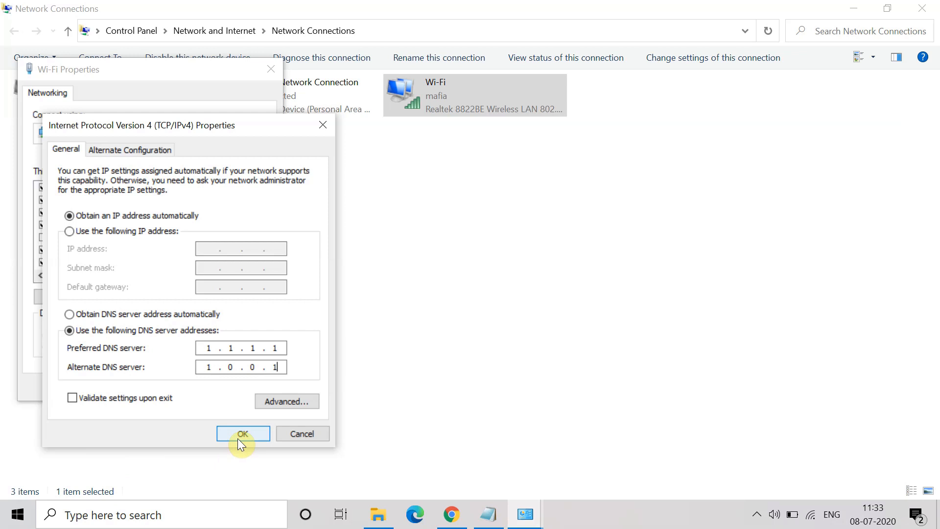
pyautogui.click(242, 433)
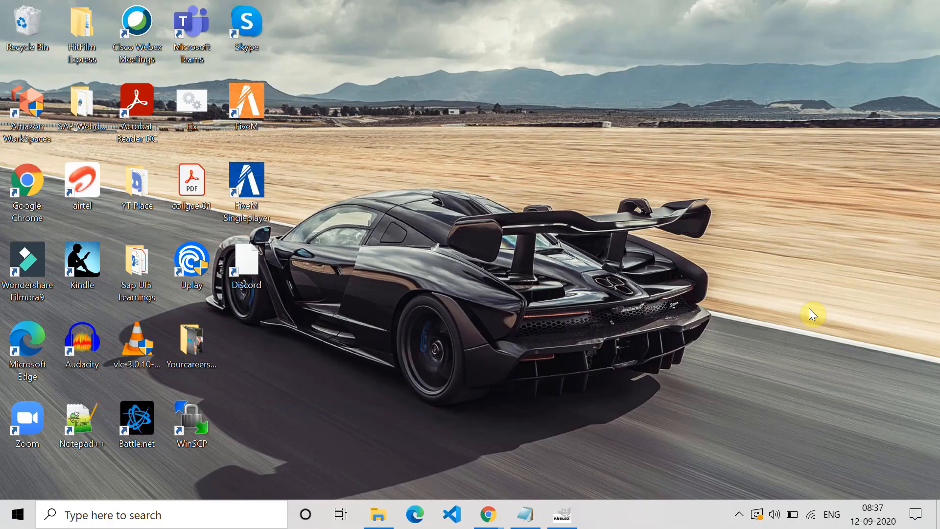
pyautogui.moveTo(71, 514)
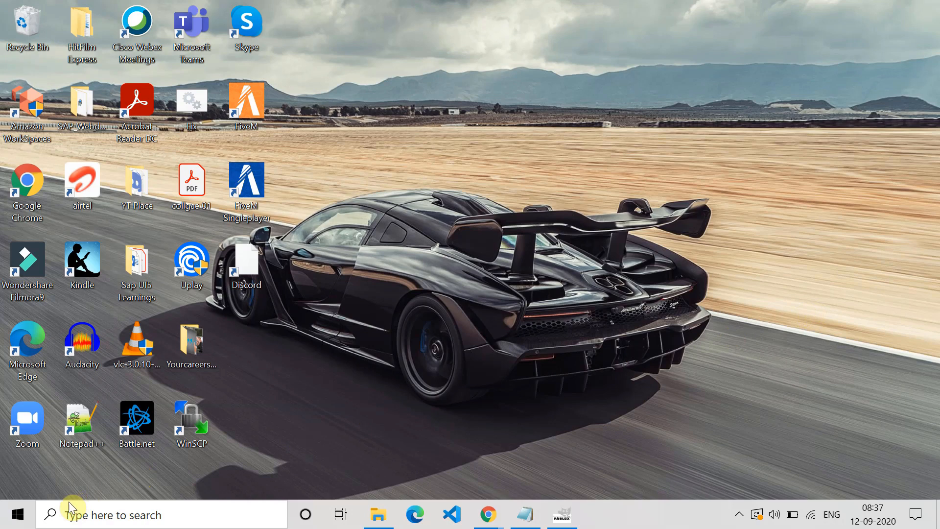
# - Go from Settings, Update & Security, Windows Security, Firewall & network protection to allowed apps
pyautogui.click(17, 514)
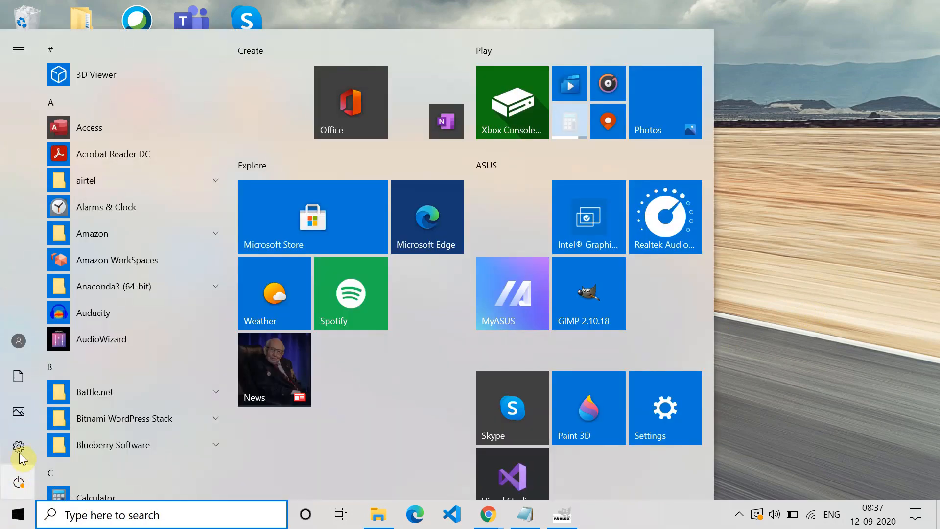
pyautogui.click(18, 446)
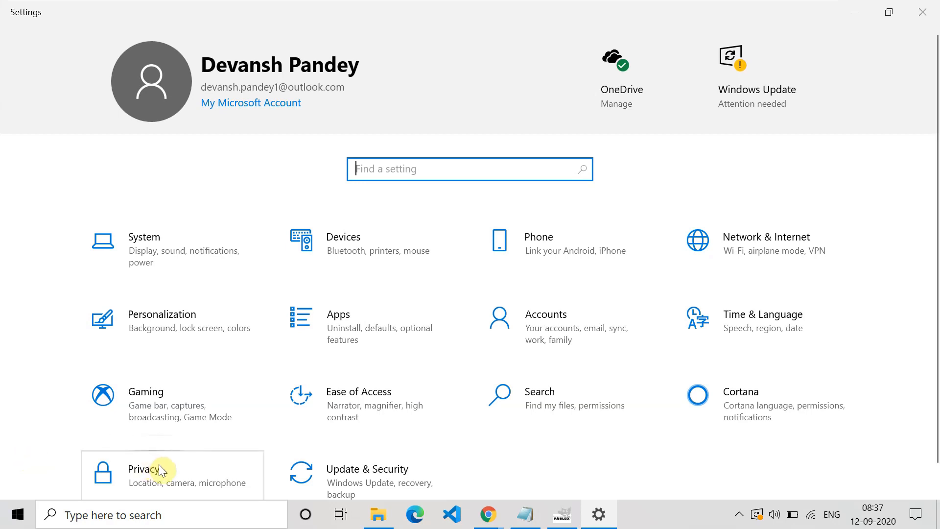
pyautogui.click(367, 469)
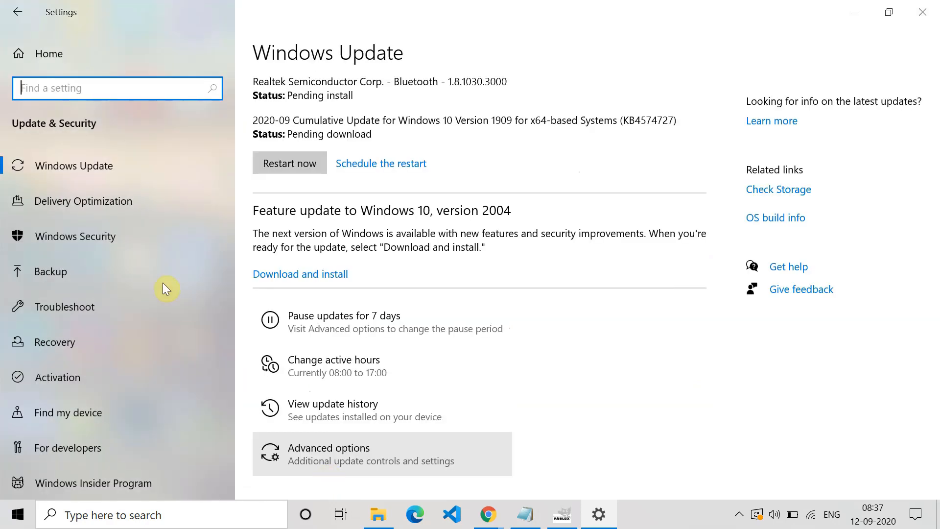
pyautogui.click(74, 236)
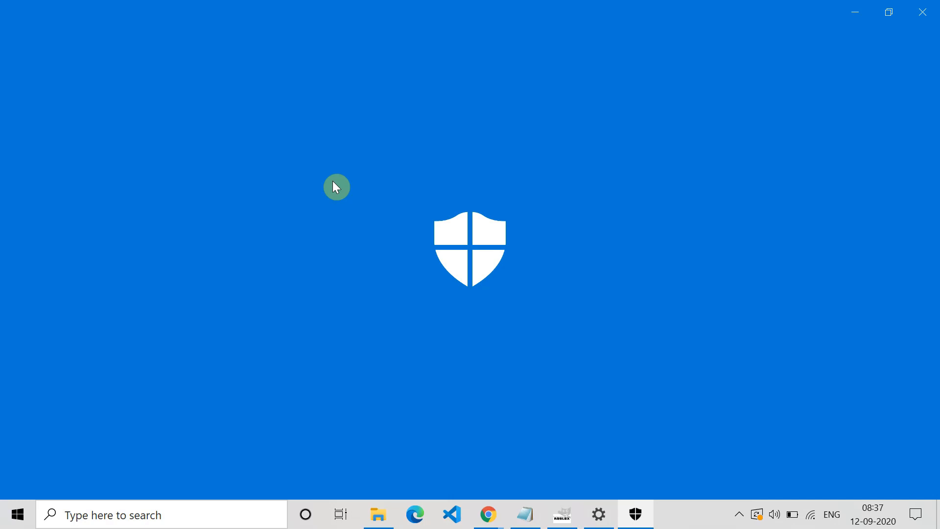
pyautogui.click(635, 515)
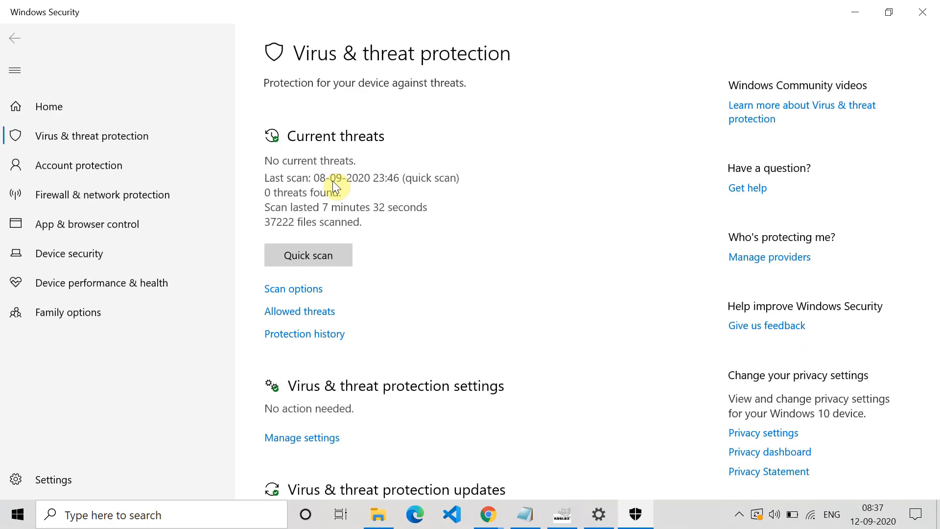
pyautogui.moveTo(76, 195)
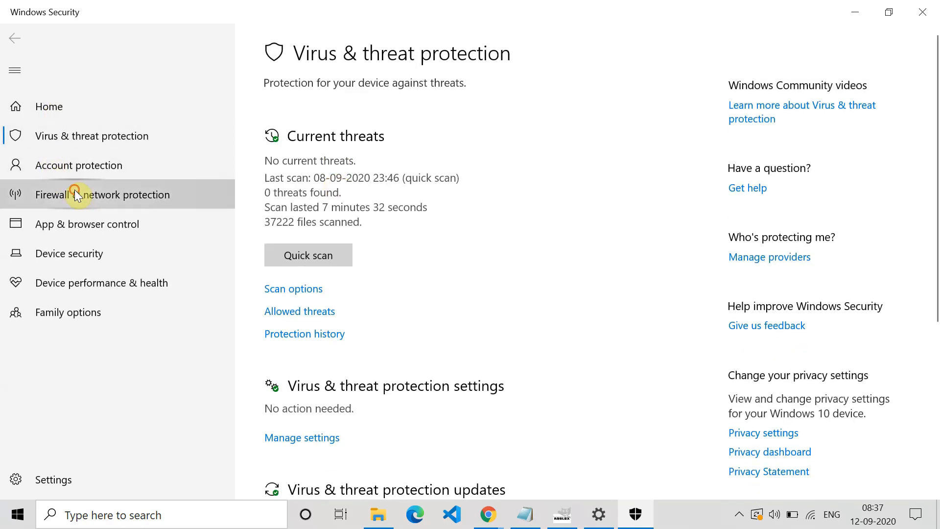
pyautogui.click(102, 194)
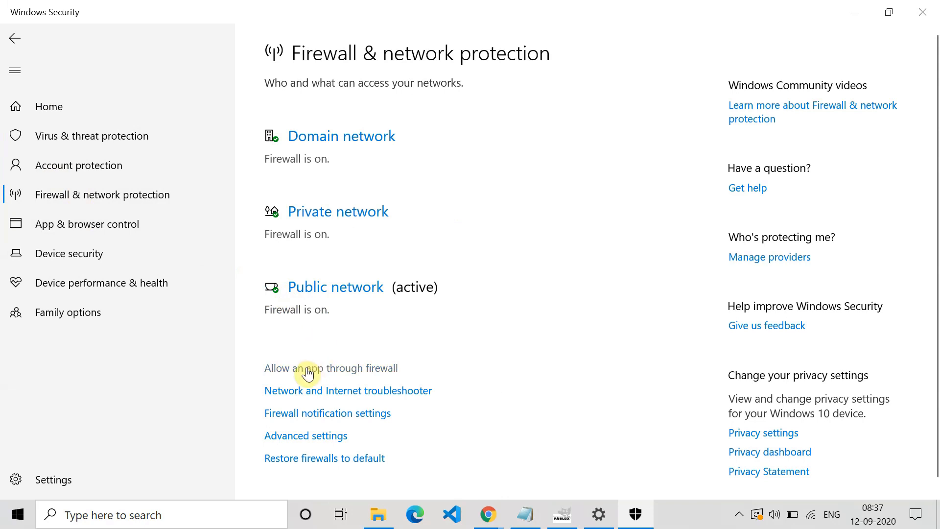
pyautogui.click(330, 368)
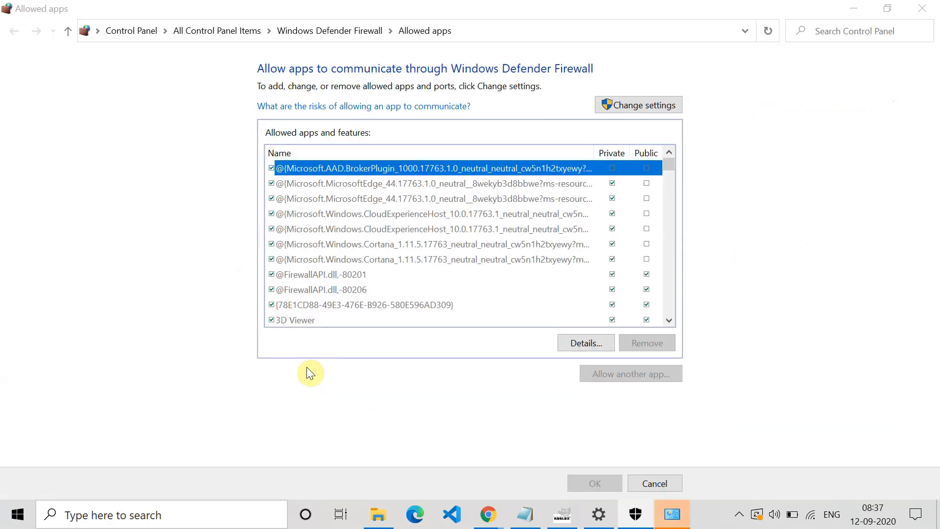
pyautogui.moveTo(568, 366)
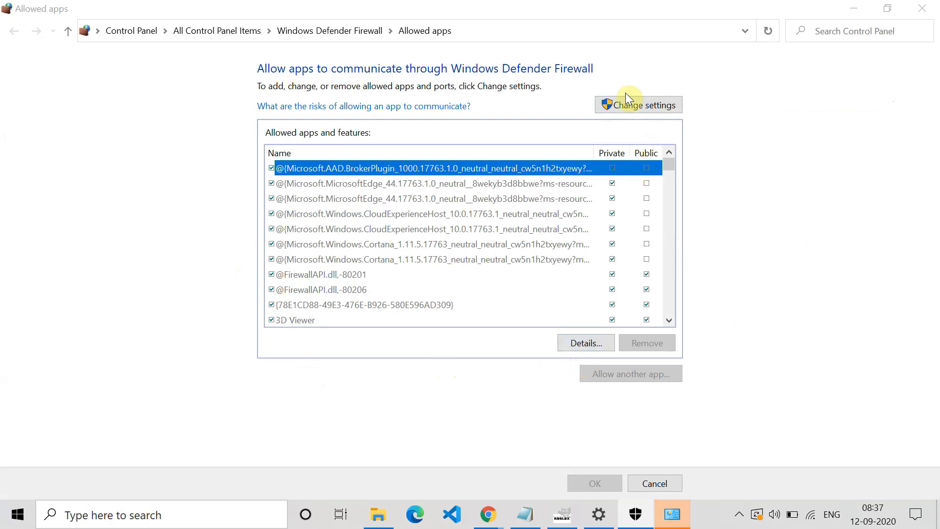
# - Unlock settings, open Allow another app, then cancel the Browse file picker
pyautogui.click(637, 104)
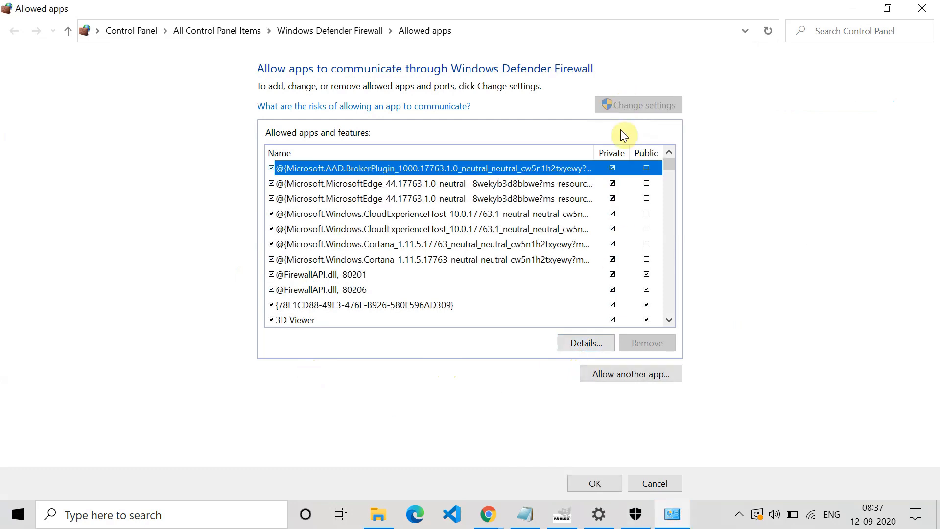
pyautogui.click(630, 373)
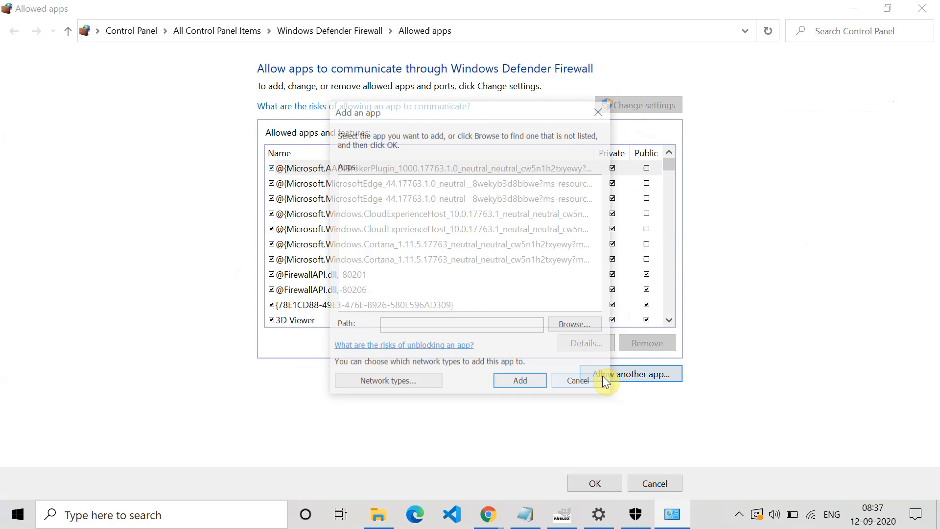
pyautogui.click(573, 324)
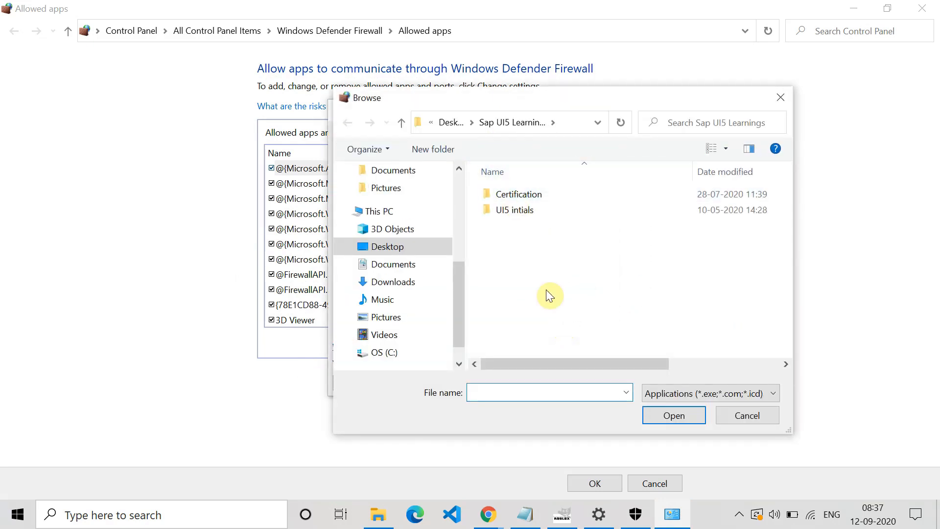
pyautogui.click(746, 415)
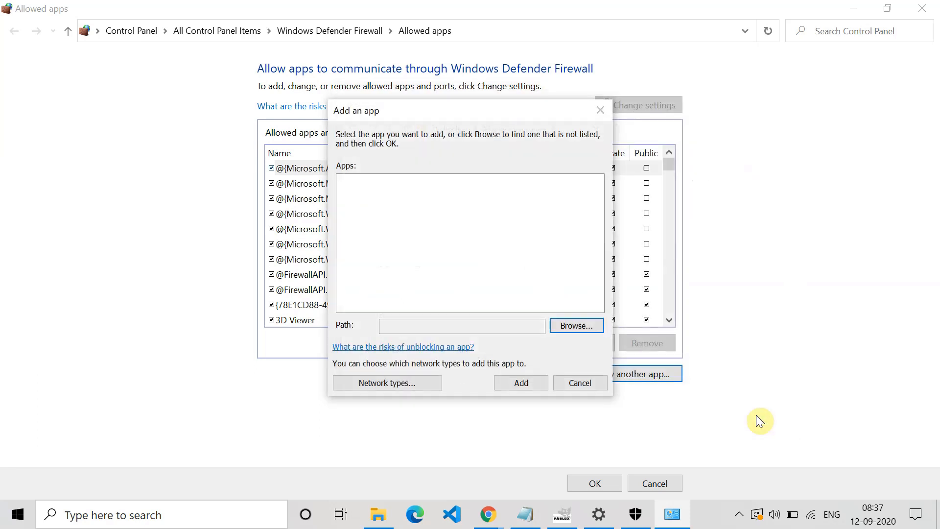
pyautogui.moveTo(569, 224)
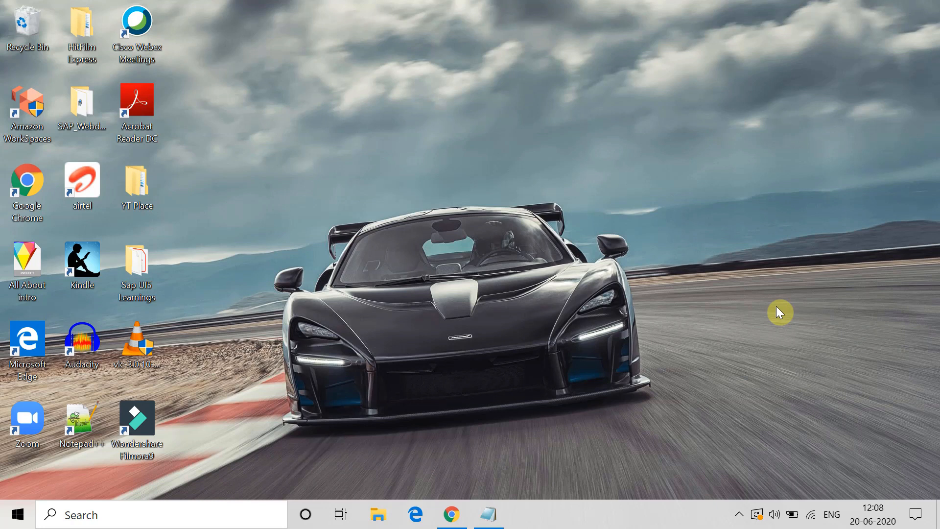
pyautogui.moveTo(784, 373)
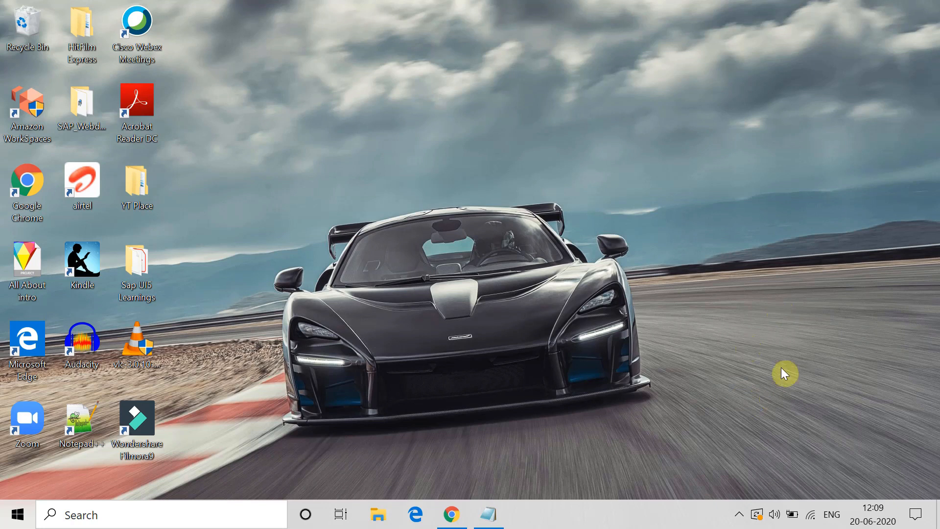
pyautogui.moveTo(780, 312)
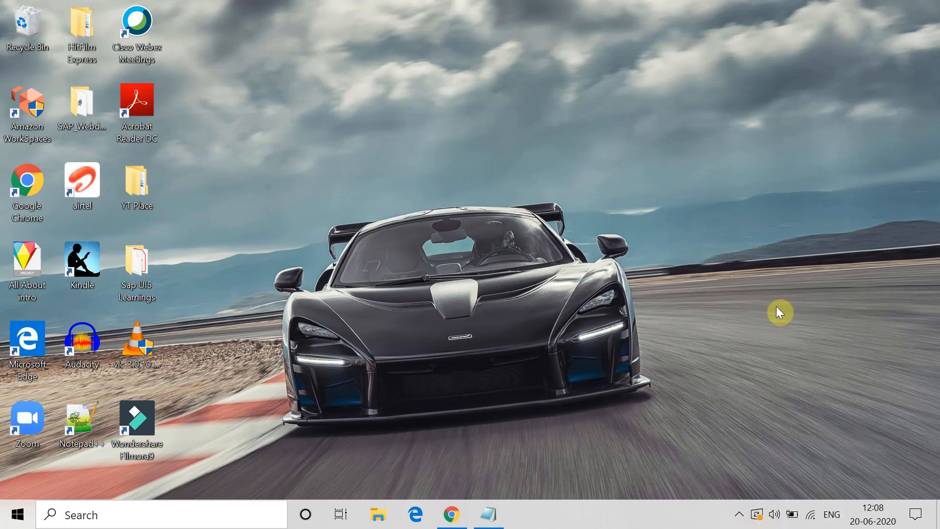